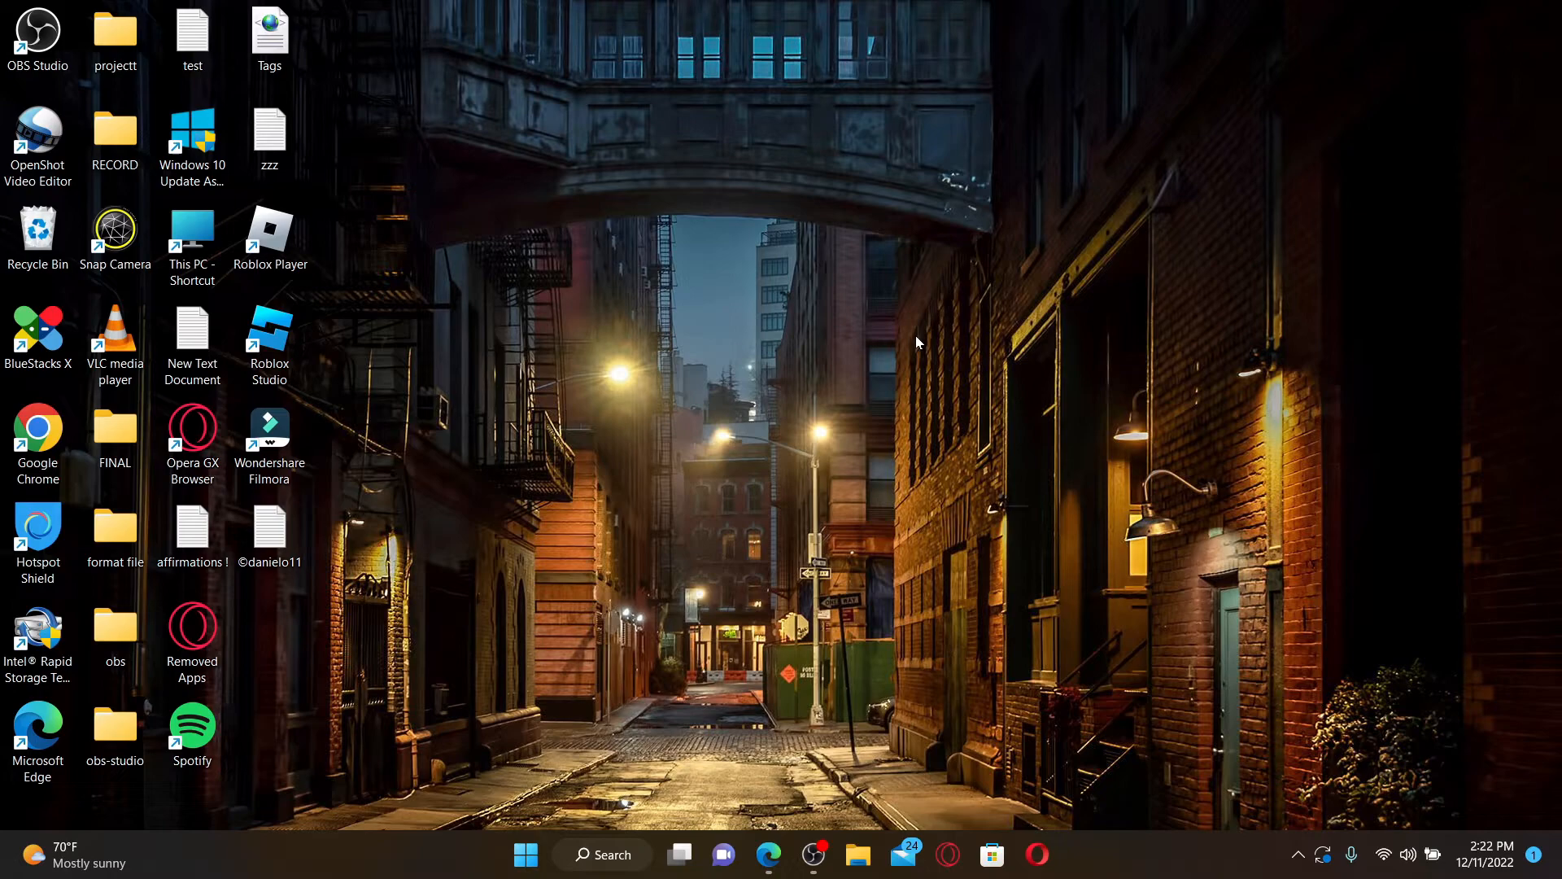
mouse_move(759, 780)
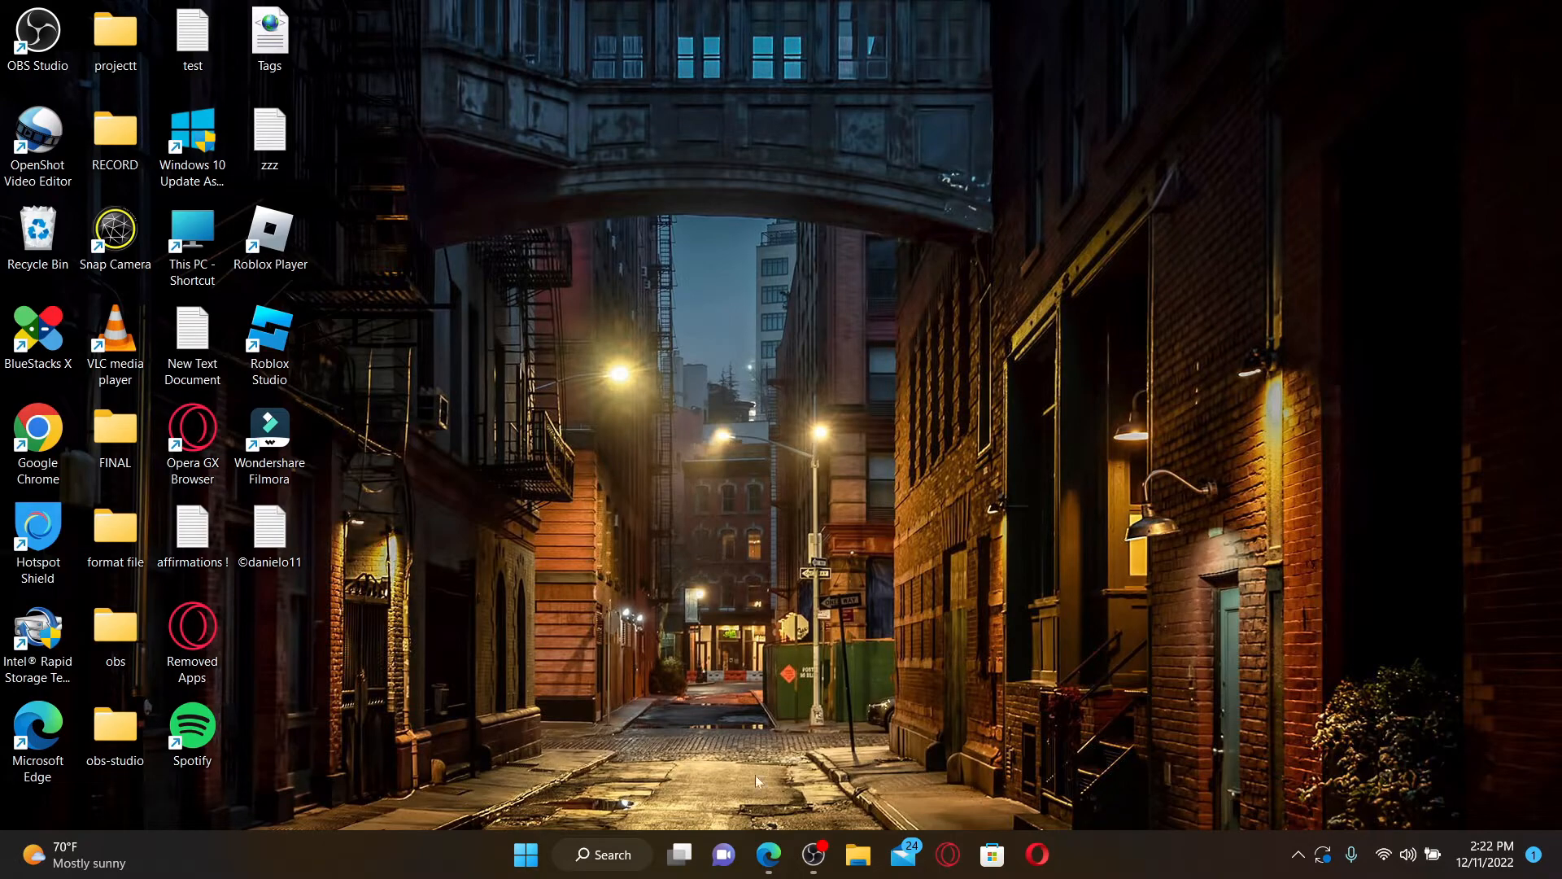
Bring the Edge window with Facebook to the front and return to the top of the feed
click(768, 855)
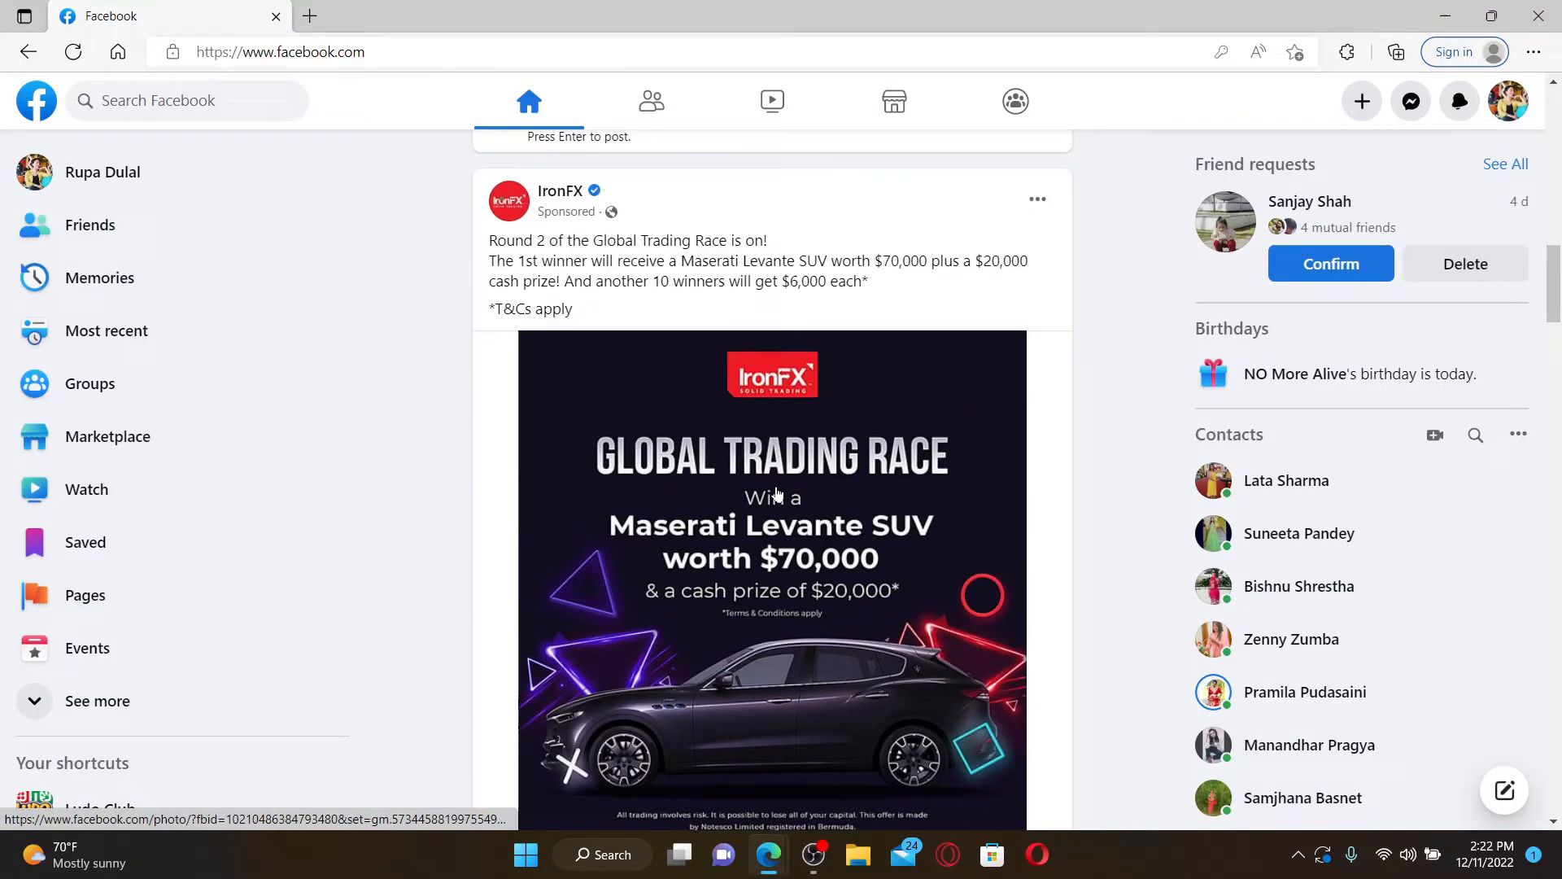
scroll(up, 3)
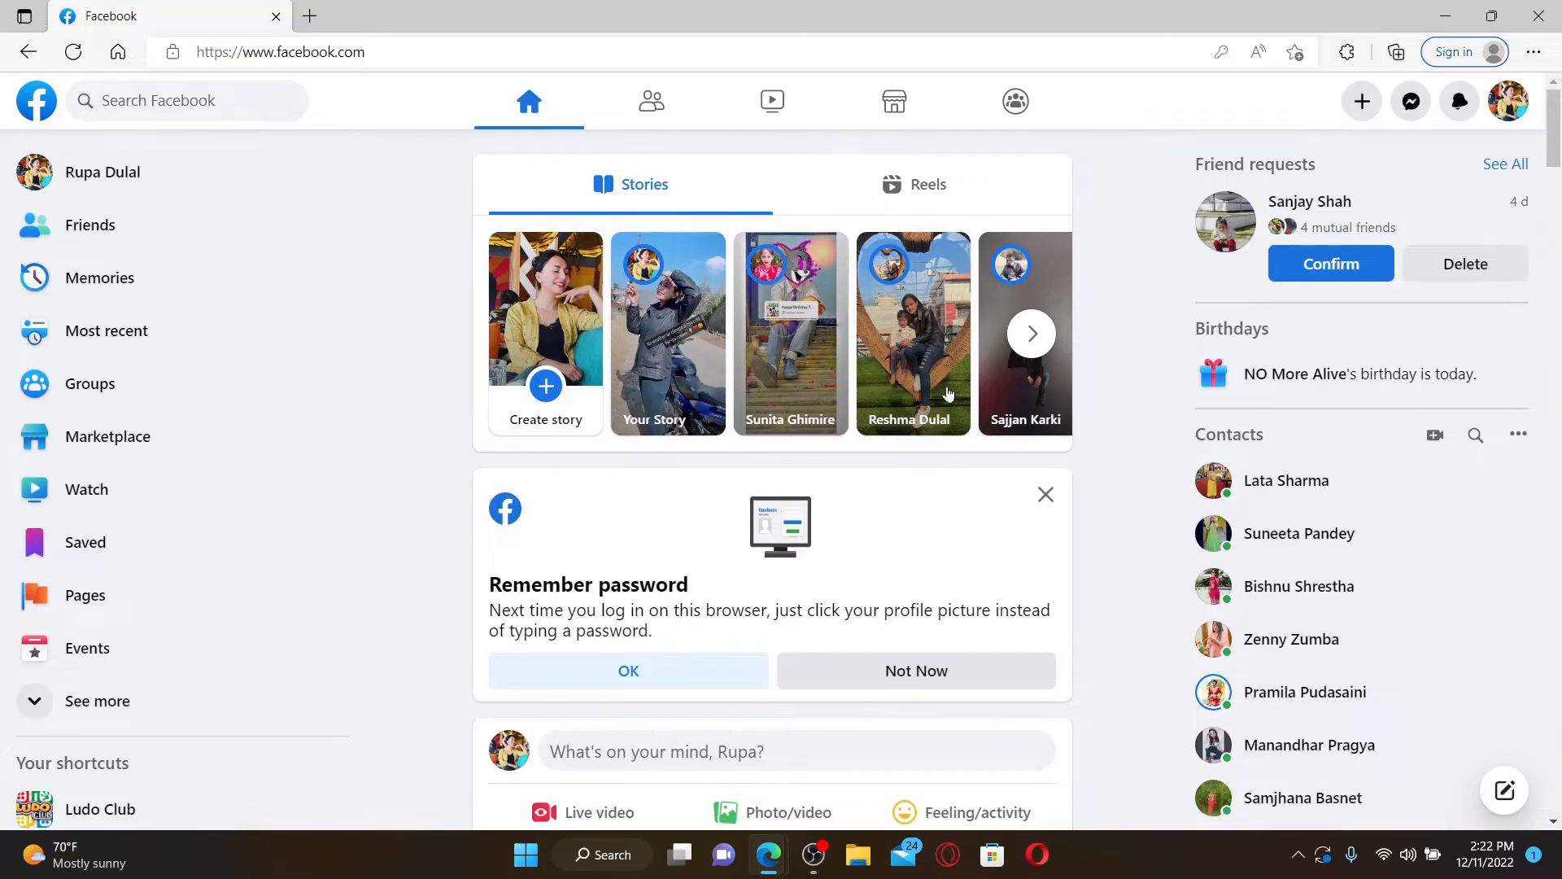
mouse_move(1176, 257)
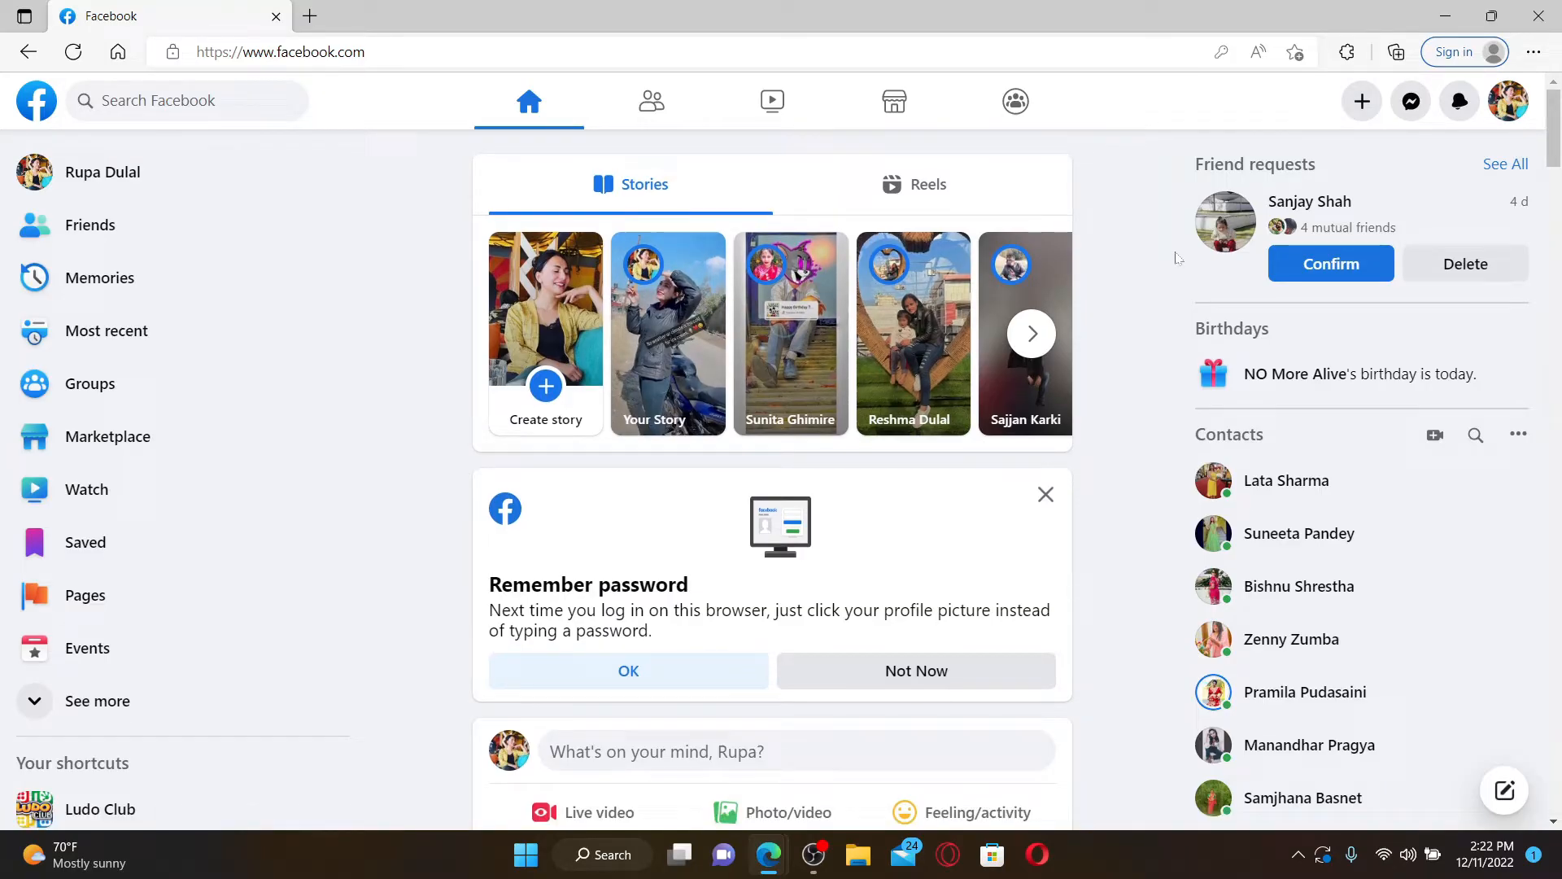
mouse_move(1508, 100)
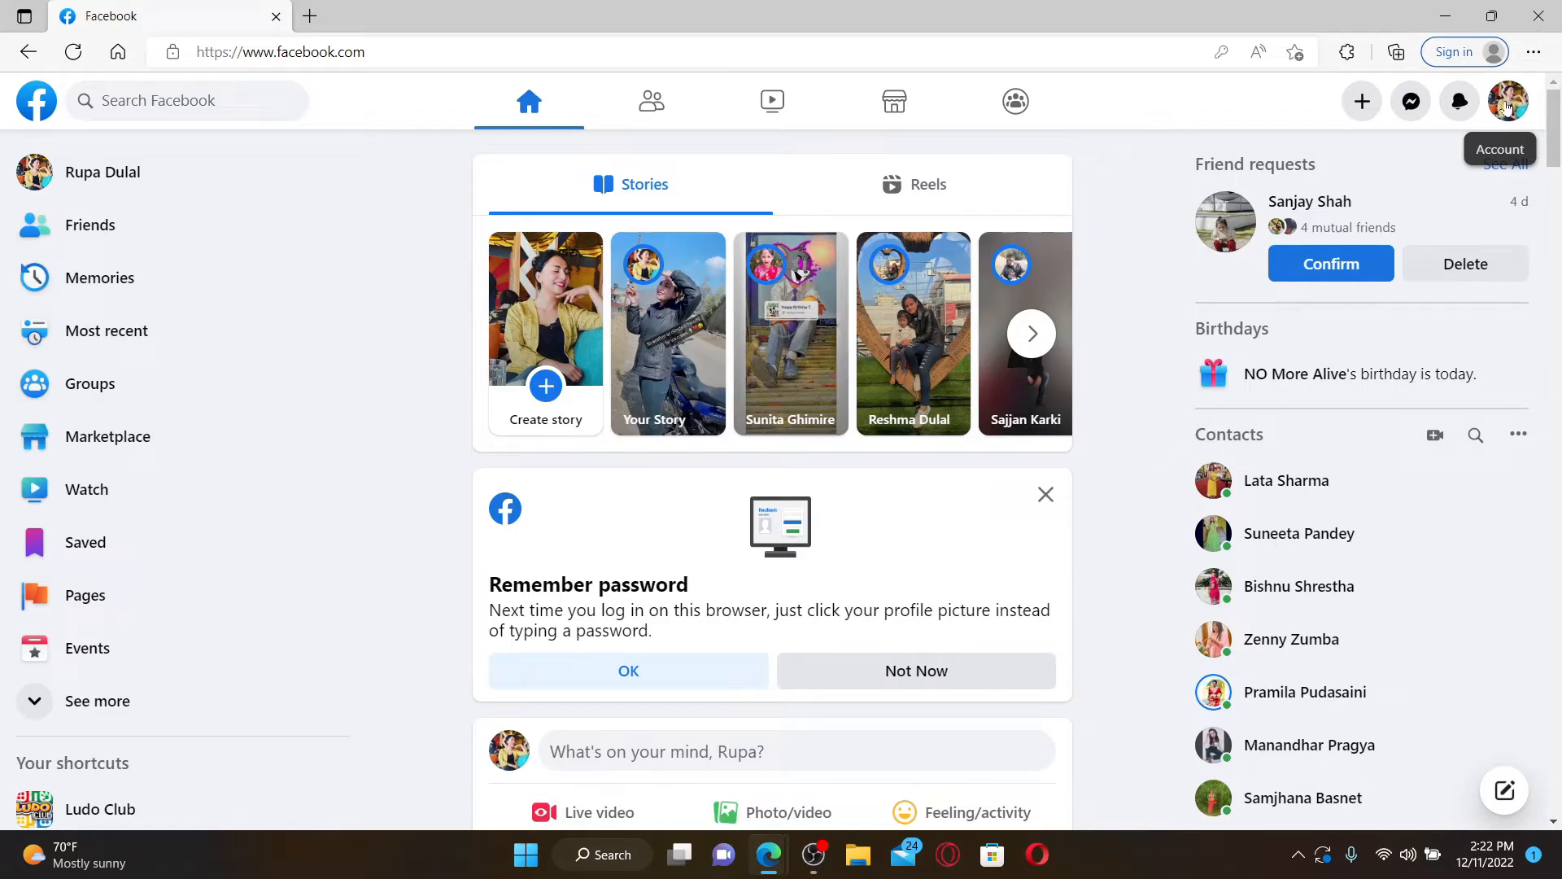
Log out via the account menu, landing on the login page with the saved profile
click(1508, 101)
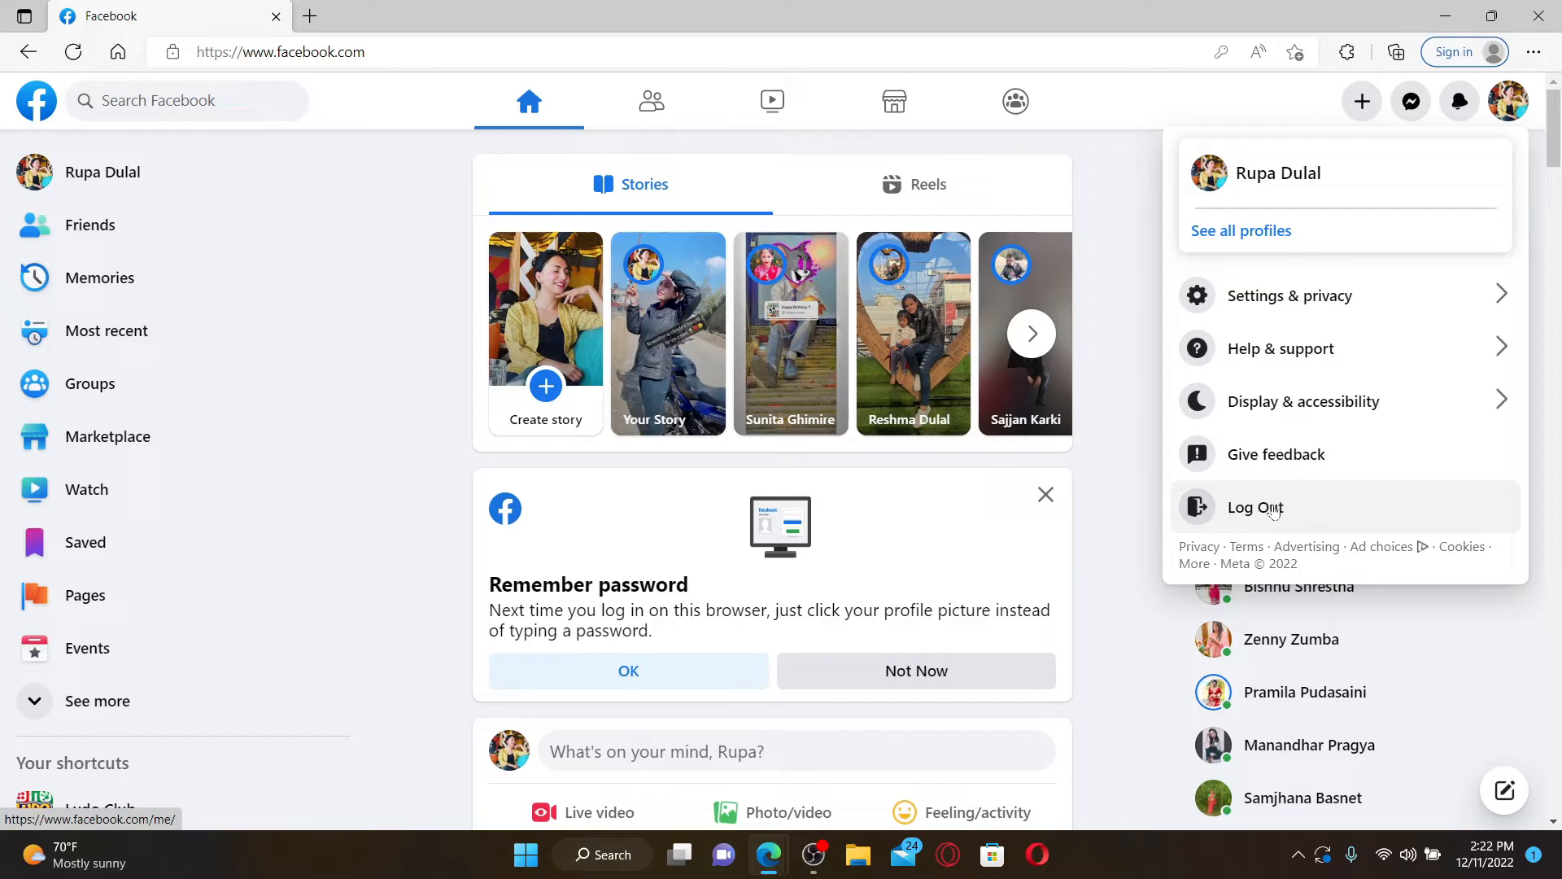
click(1256, 507)
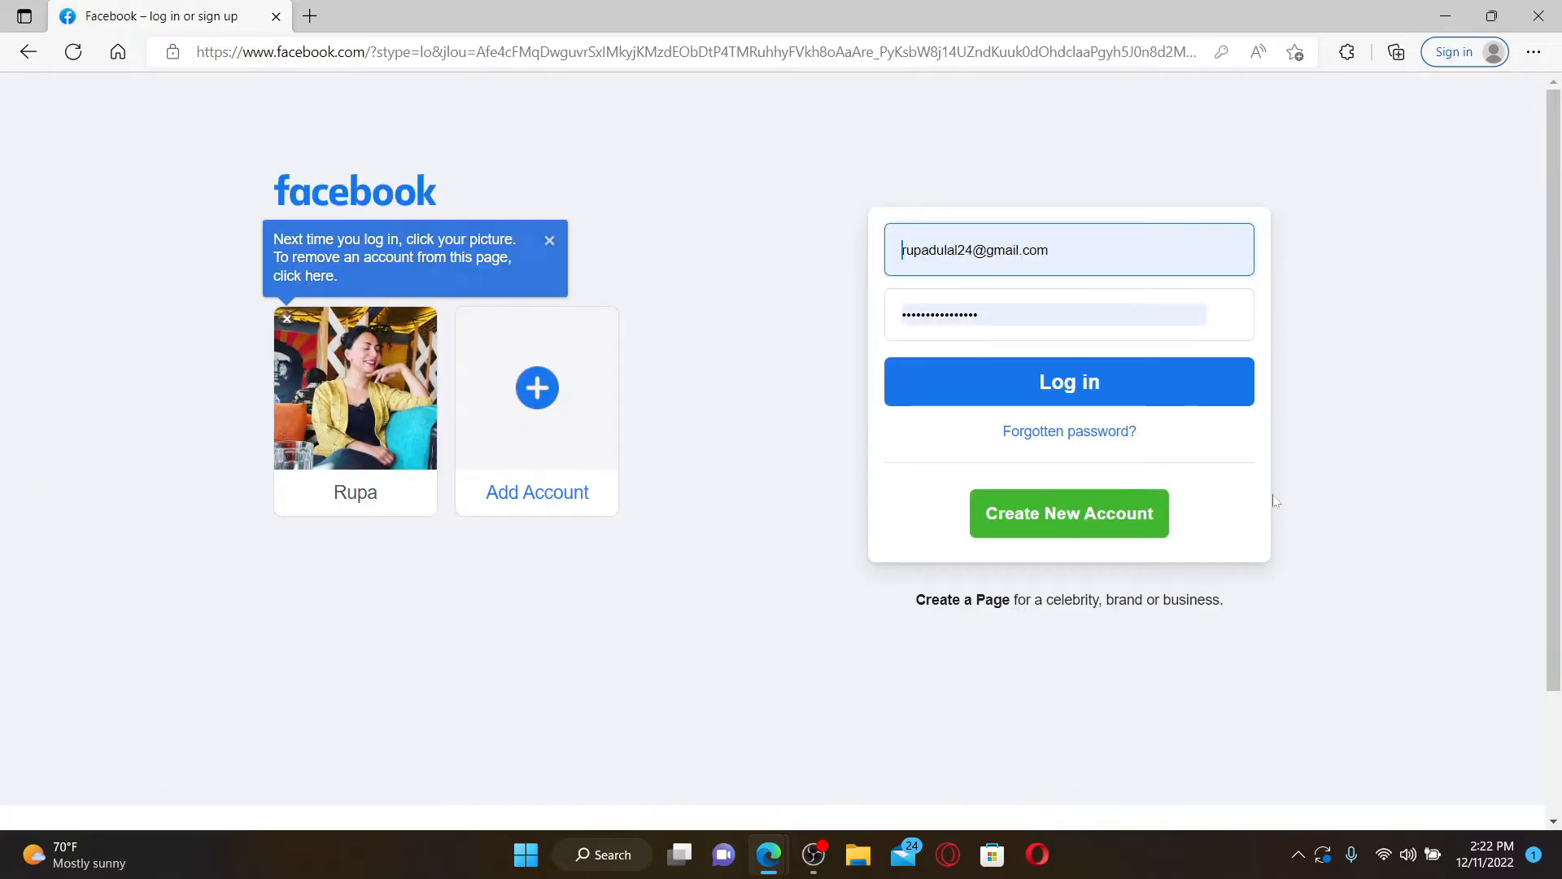